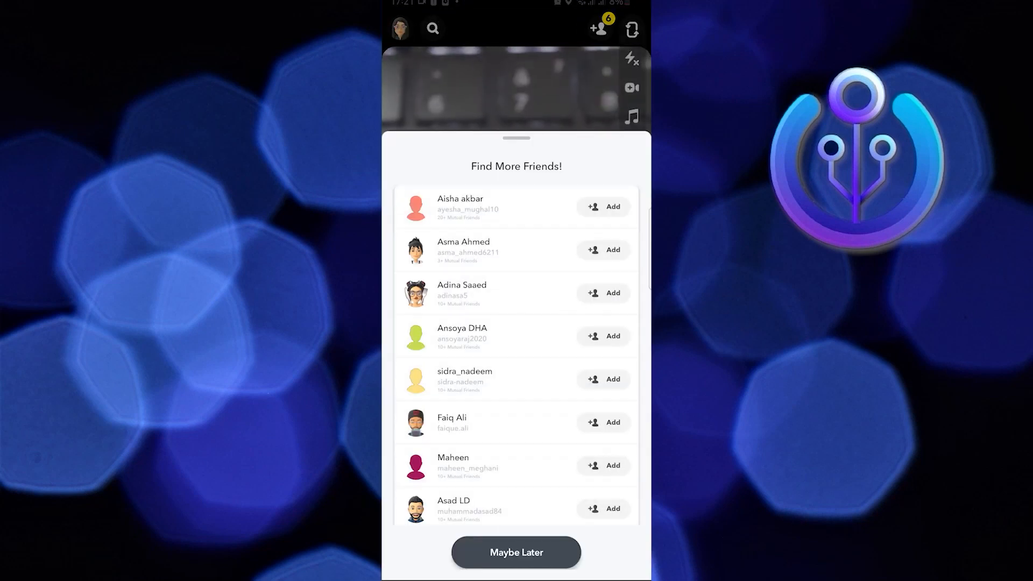
Step: Dismiss the Find More Friends sheet with Maybe Later and open your profile
{"action": "left_click", "coordinate": [516, 552]}
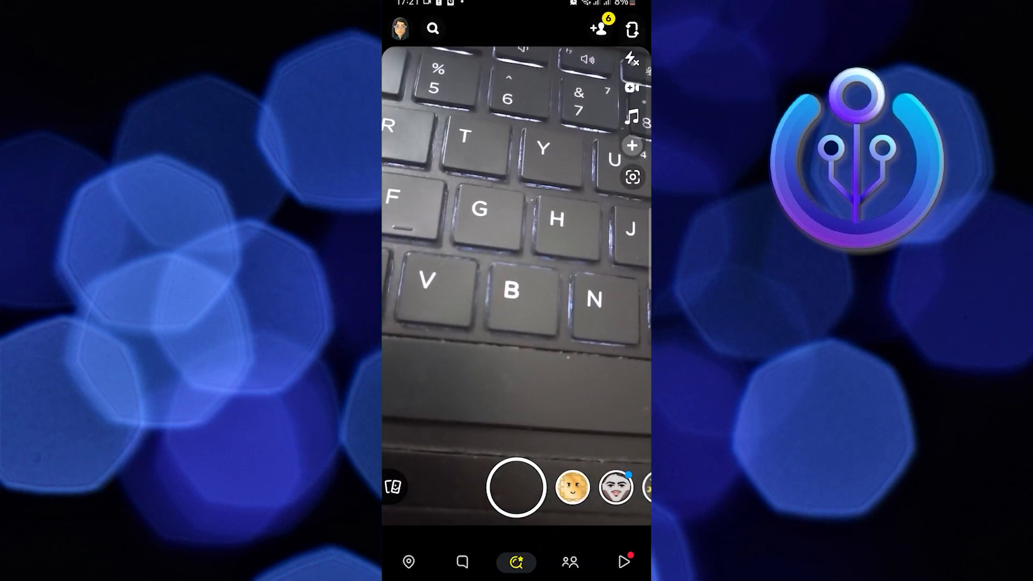
{"action": "left_click", "coordinate": [414, 27]}
{"action": "type", "text": "te"}
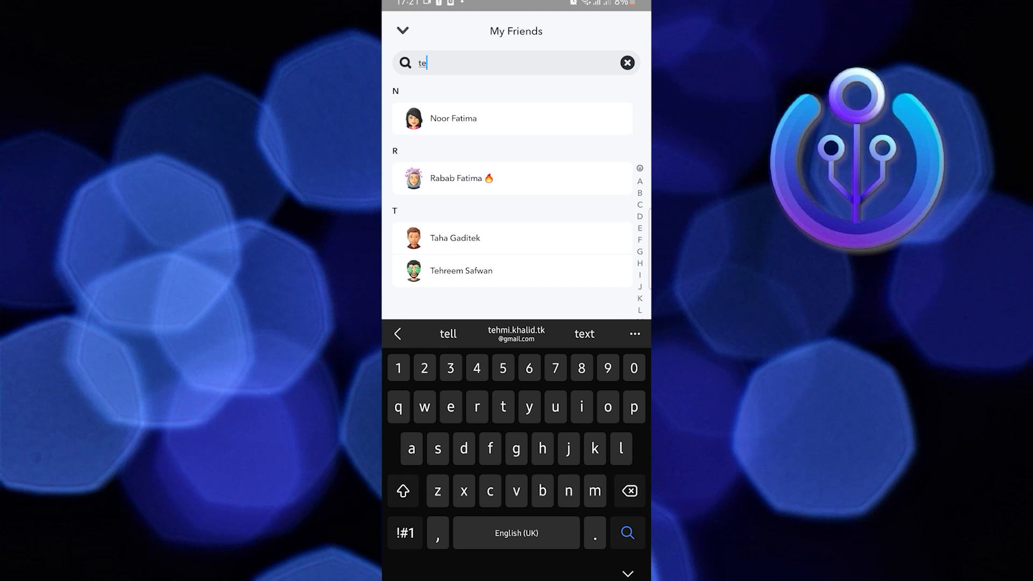
Step: Open the chat with the matching friend from the filtered friends list and view their profile
{"action": "left_click", "coordinate": [461, 270]}
{"action": "type", "text": "Hiii"}
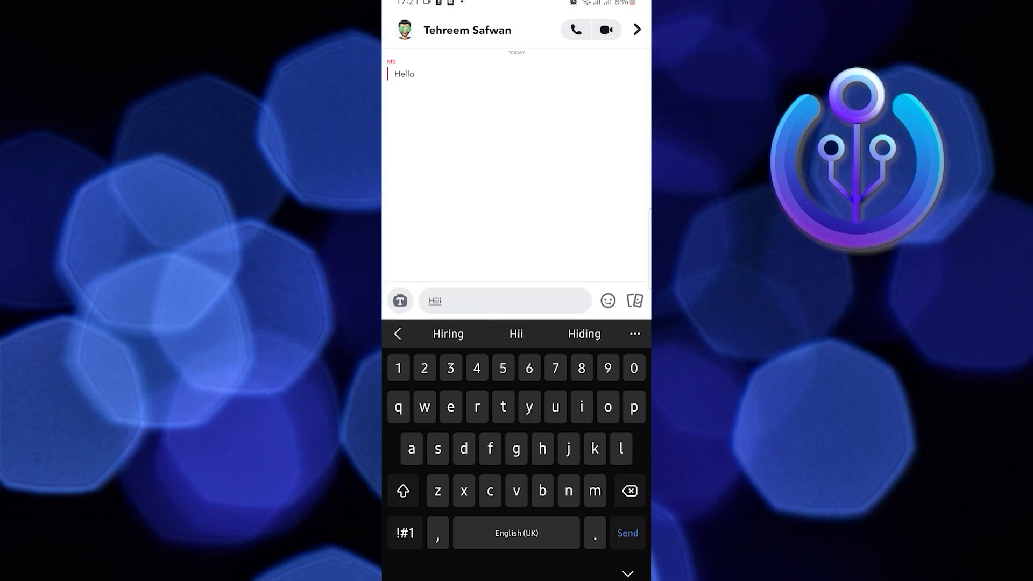
{"action": "left_click", "coordinate": [625, 533]}
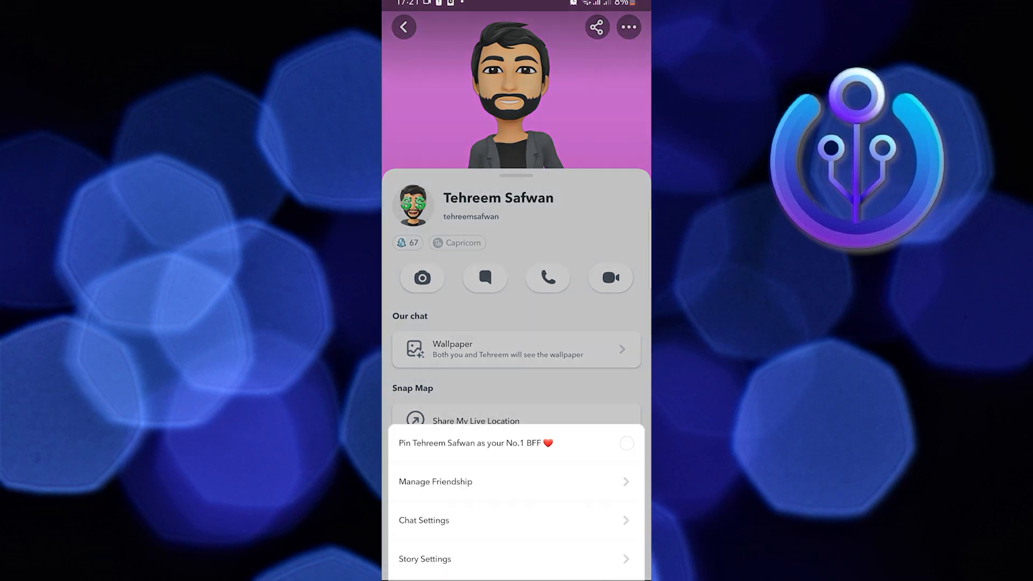
Step: Block the friend via Manage Friendship and confirm the Block prompt
{"action": "left_click", "coordinate": [435, 481]}
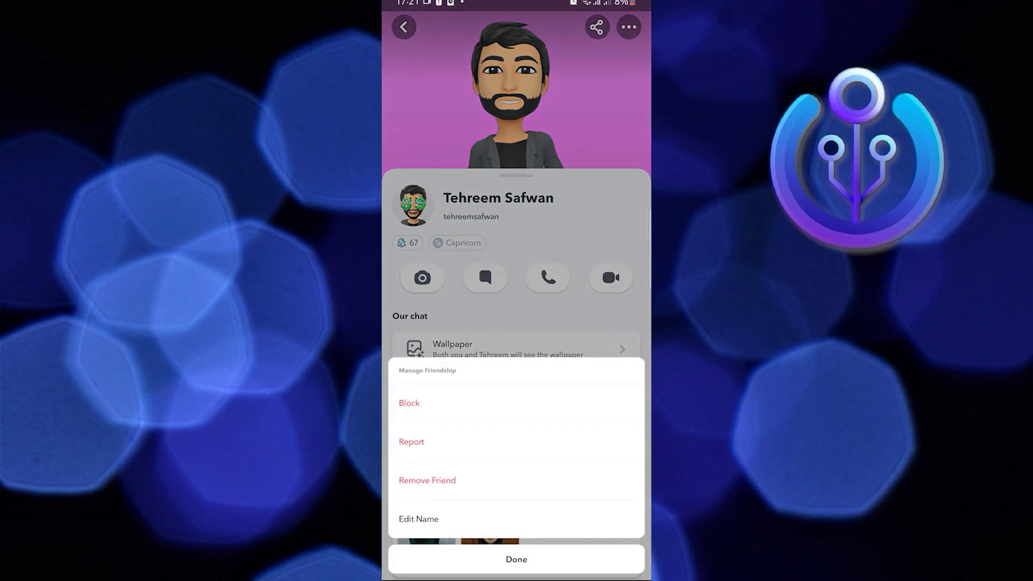
{"action": "left_click", "coordinate": [408, 402]}
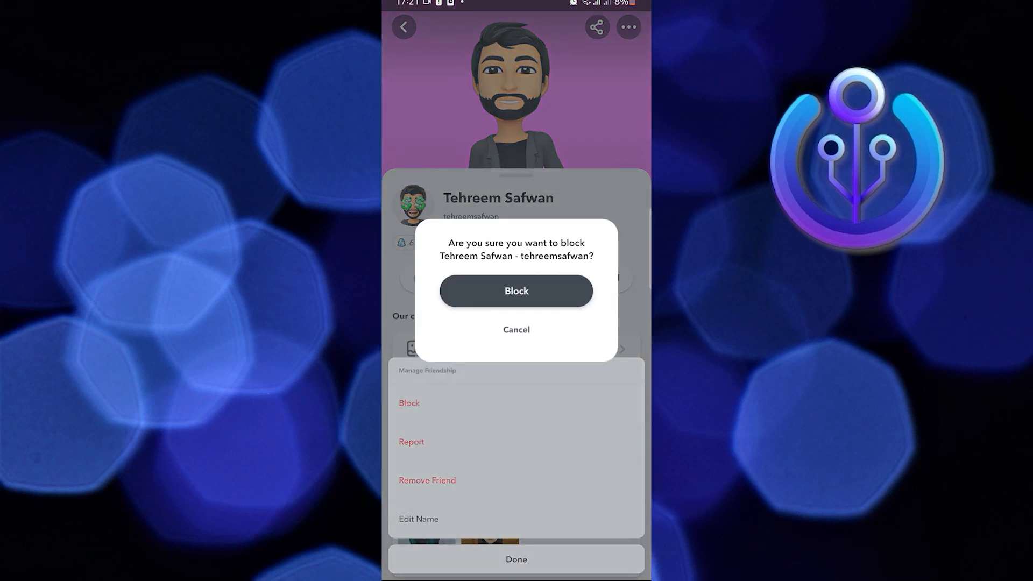
{"action": "left_click", "coordinate": [516, 290]}
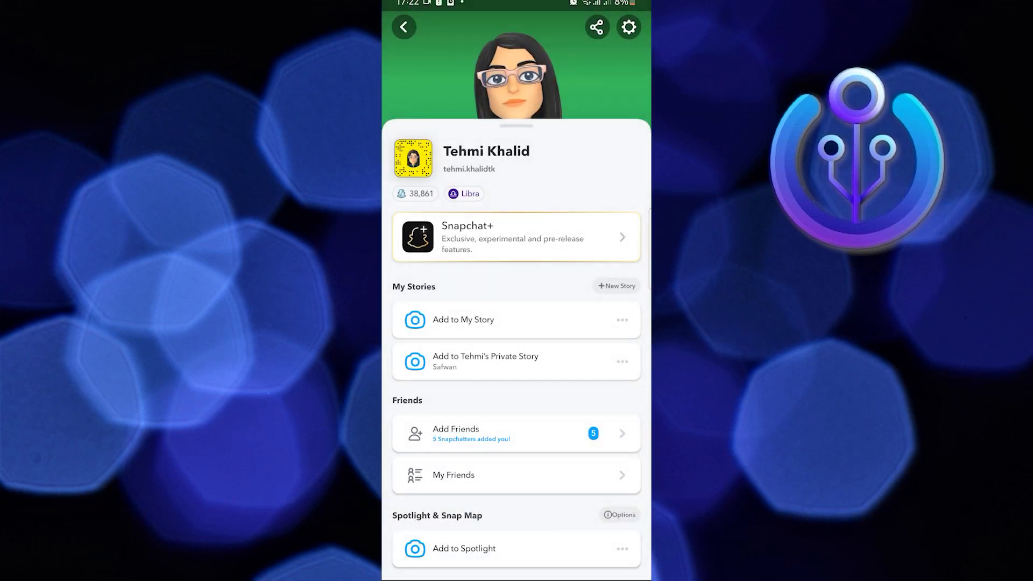
Step: Return to the camera from the profile and open the Chat tab
{"action": "left_click", "coordinate": [404, 27]}
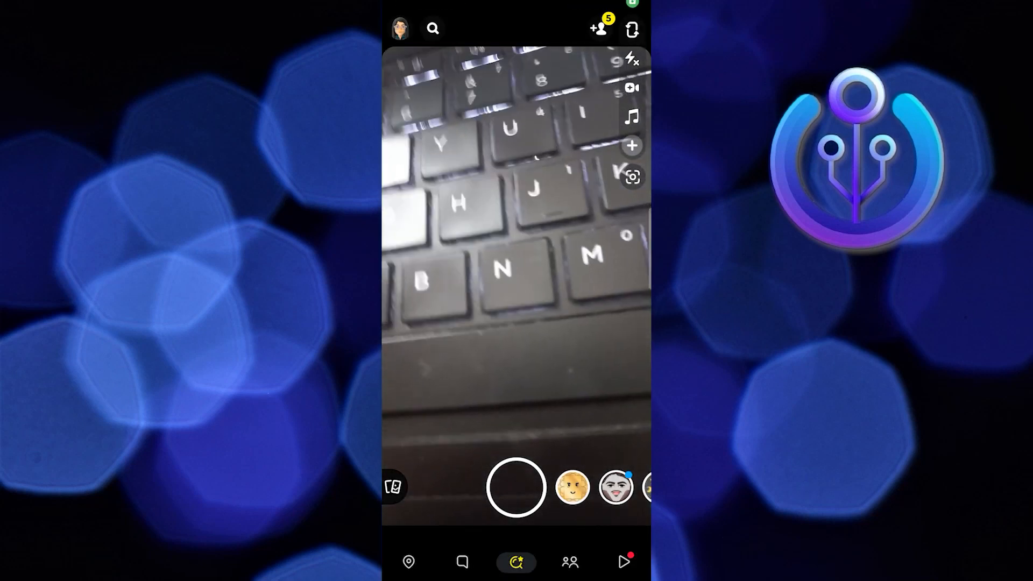
{"action": "left_click", "coordinate": [397, 29]}
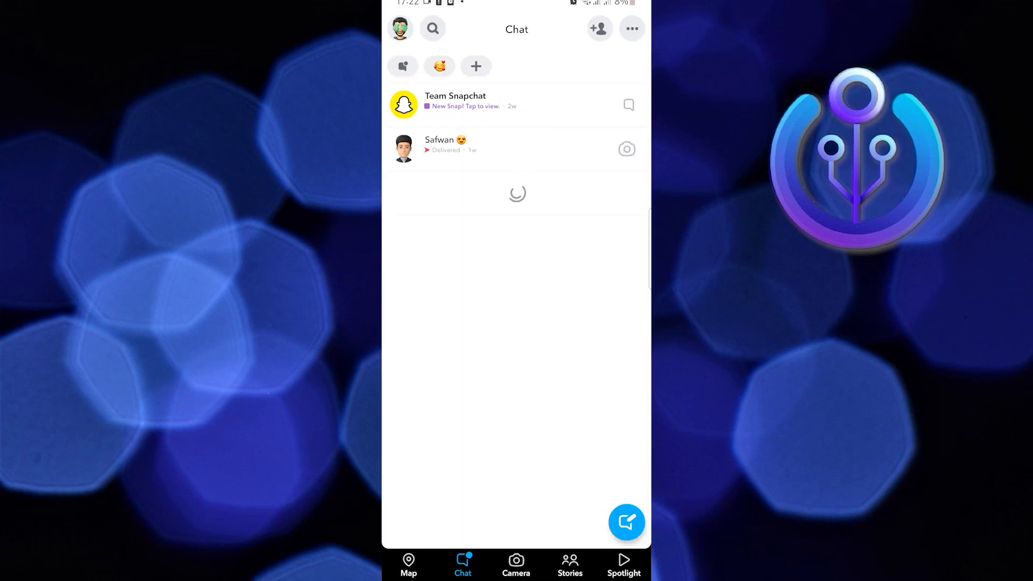
Step: Search 'teh' with a keyboard suggestion, confirm no blocked-friend result, and close search
{"action": "left_click", "coordinate": [431, 28]}
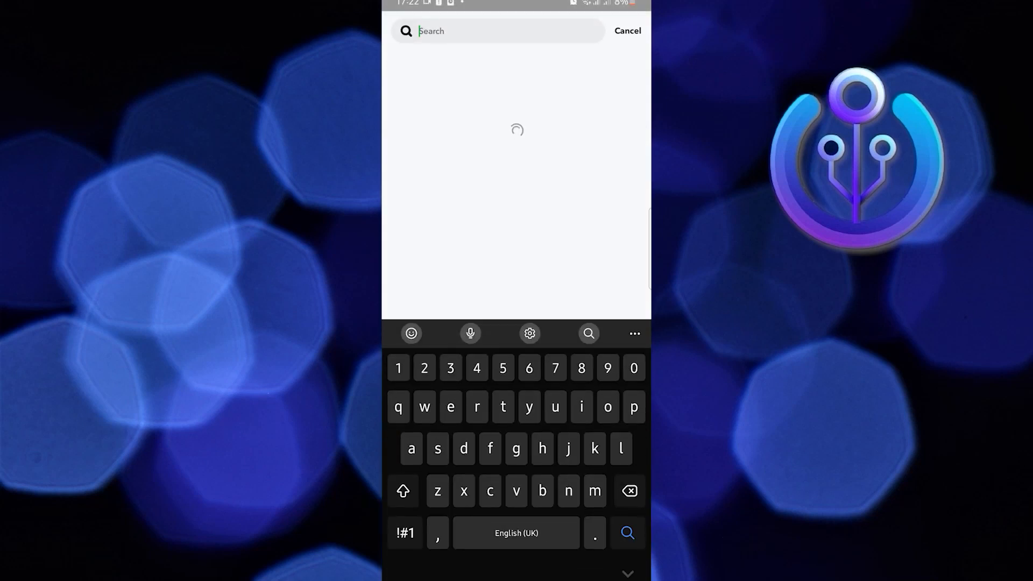
{"action": "type", "text": "teh"}
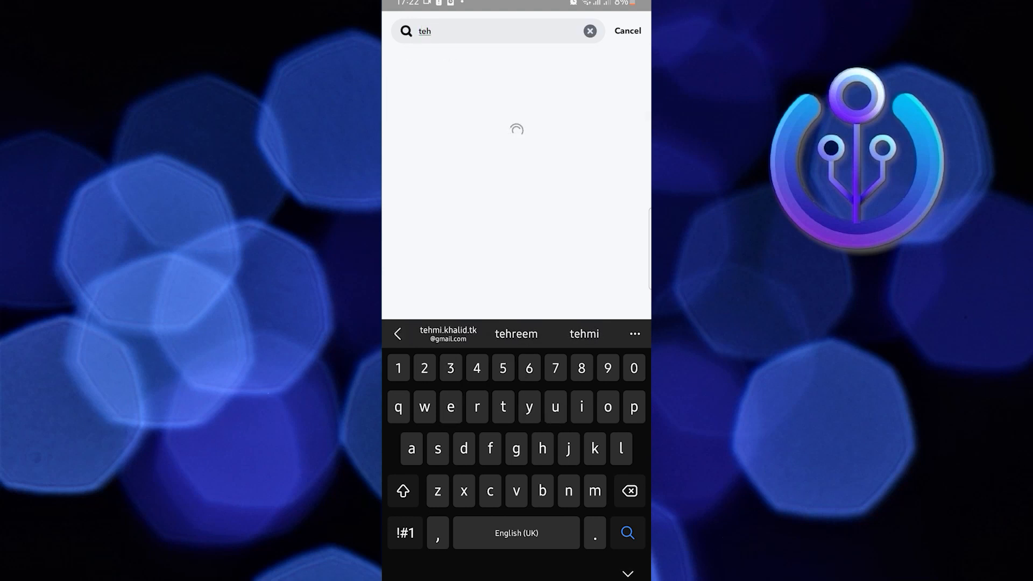
{"action": "left_click", "coordinate": [448, 334]}
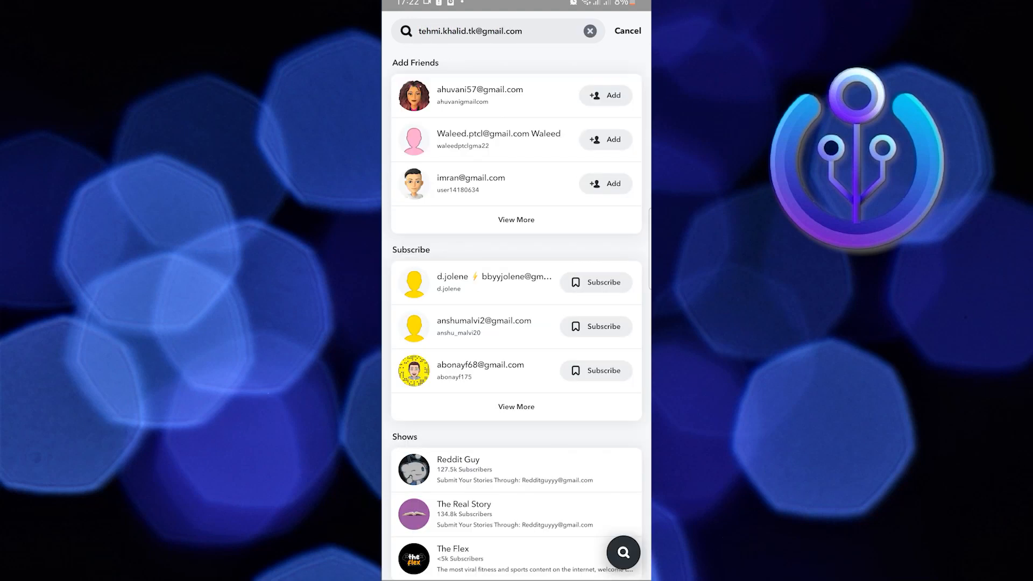
{"action": "left_click", "coordinate": [626, 30]}
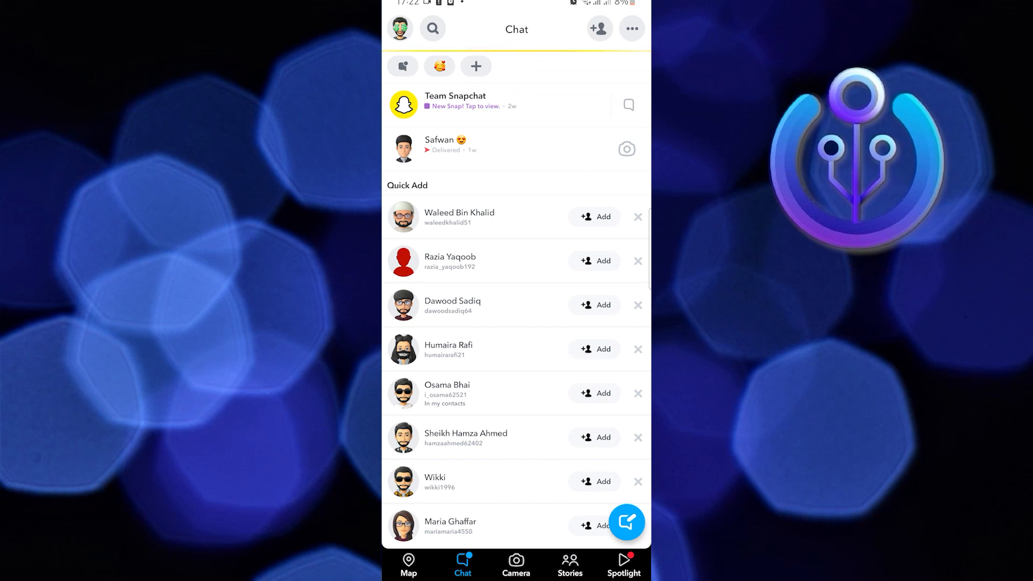
Step: Open My Friends from the blocked account's Bitmoji profile
{"action": "left_click", "coordinate": [400, 28]}
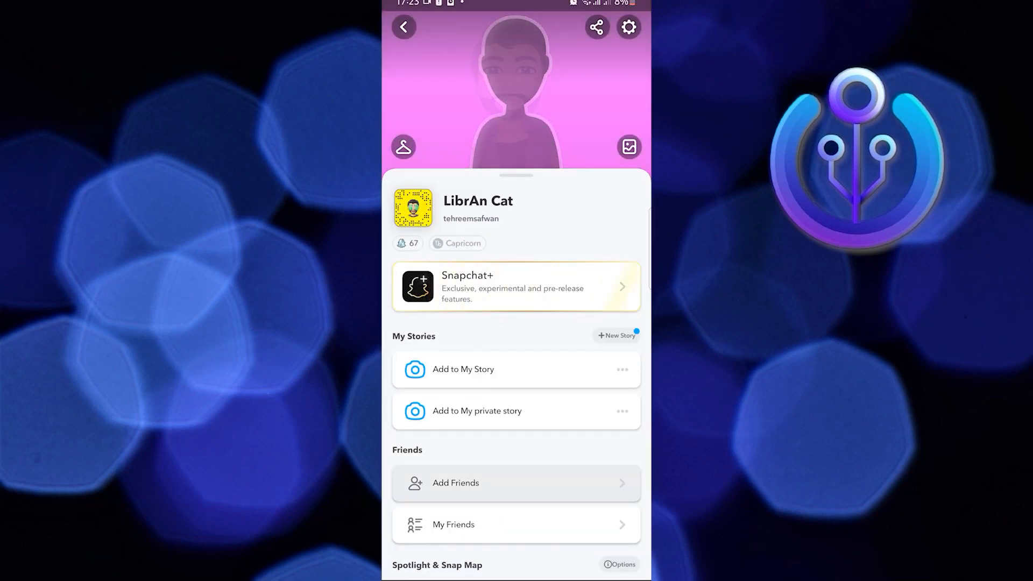
{"action": "left_click", "coordinate": [453, 525]}
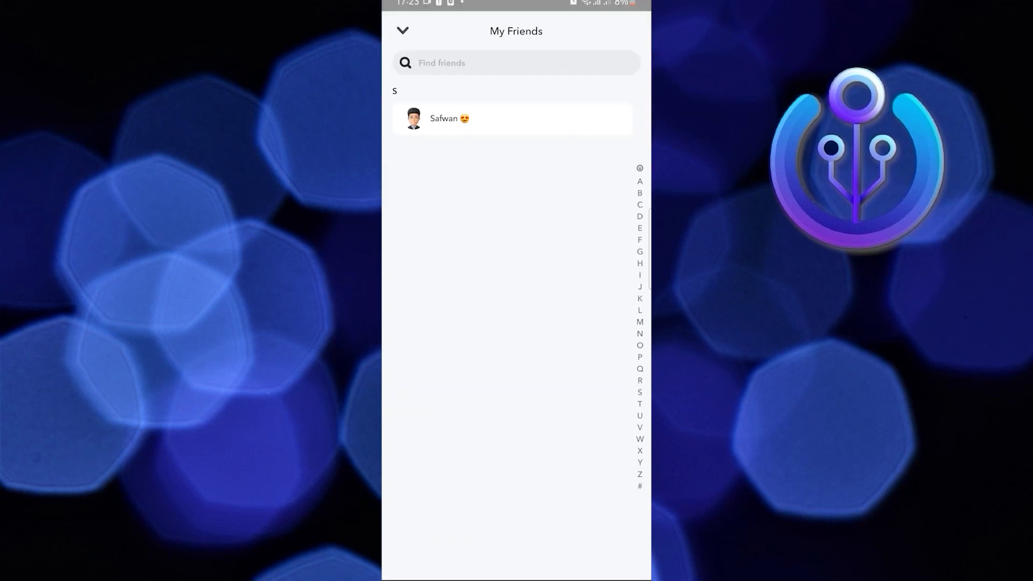